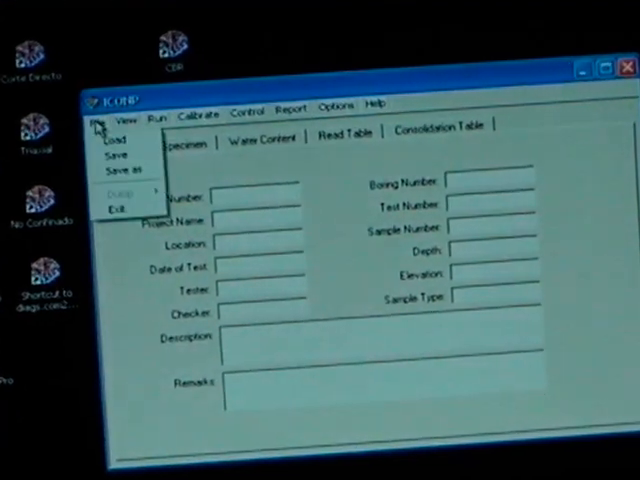
Load the consolidation test file to show specimen diameter 63.5 mm, height 25.4 mm, weight 125 g
{"action": "left_click", "coordinate": [116, 138]}
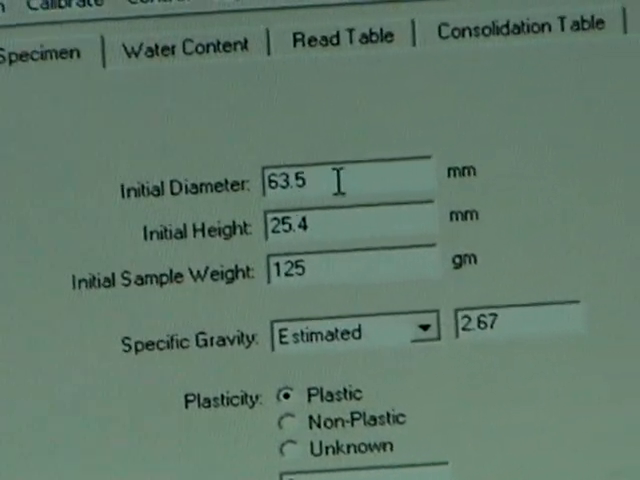
Review the water content trimmings data and bring up the Units settings
{"action": "left_click", "coordinate": [190, 44]}
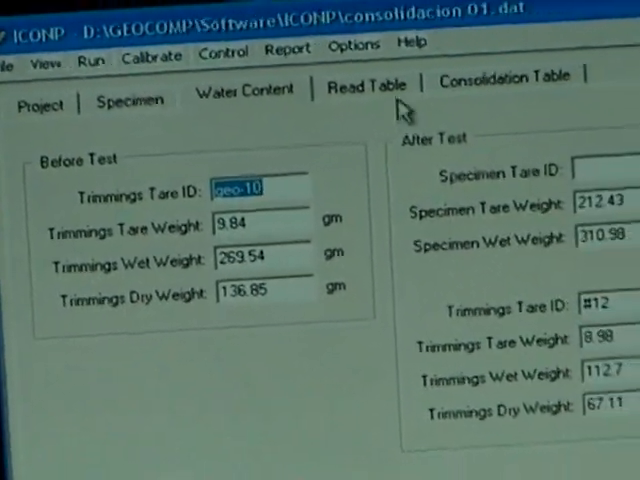
{"action": "left_click", "coordinate": [367, 86]}
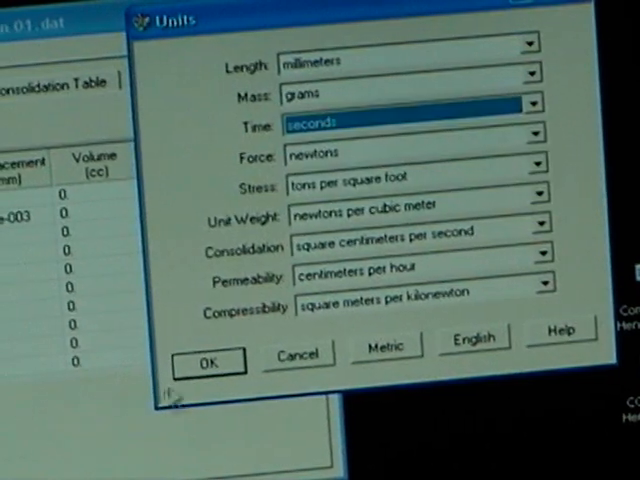
Set the time unit to minutes so the loading table shows 1440, 60 and 5 minutes
{"action": "left_click", "coordinate": [208, 360]}
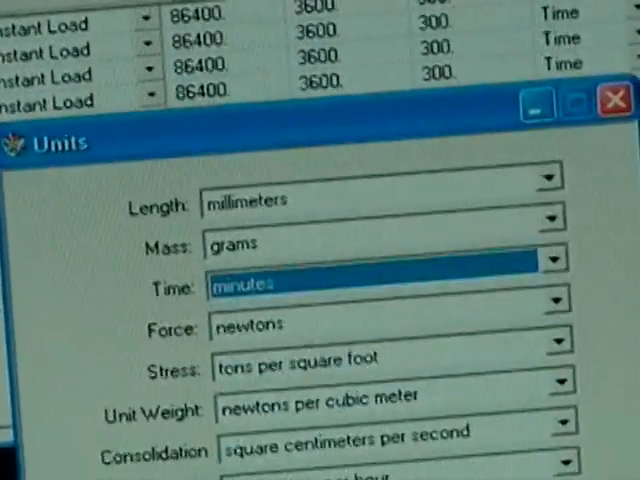
{"action": "left_click", "coordinate": [613, 99]}
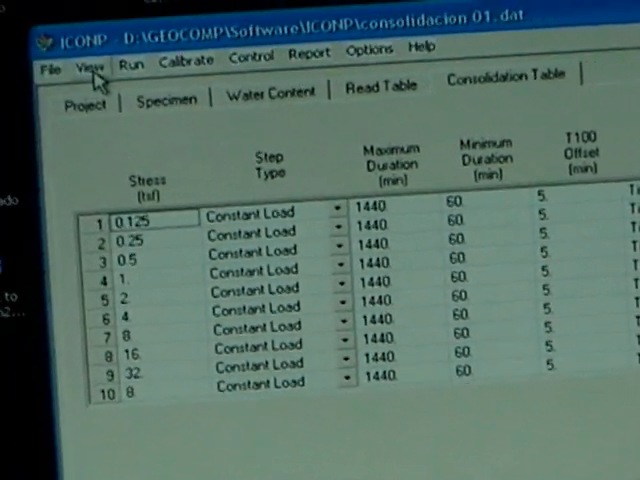
Check the System Monitor readings (load 0.34685 N, displacement -35.888 mm), then close it
{"action": "left_click", "coordinate": [94, 71]}
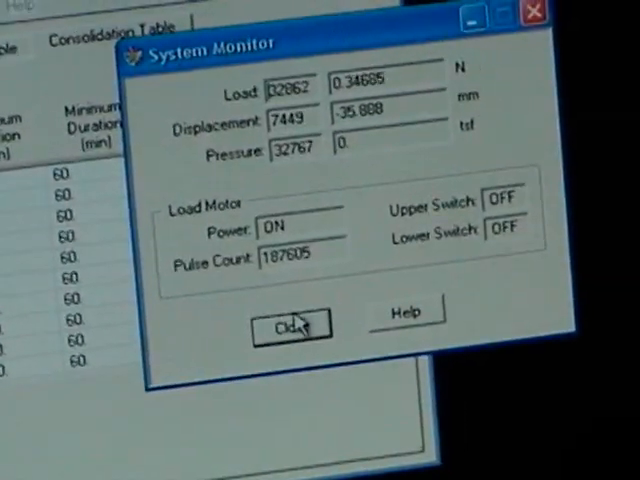
{"action": "left_click", "coordinate": [291, 326]}
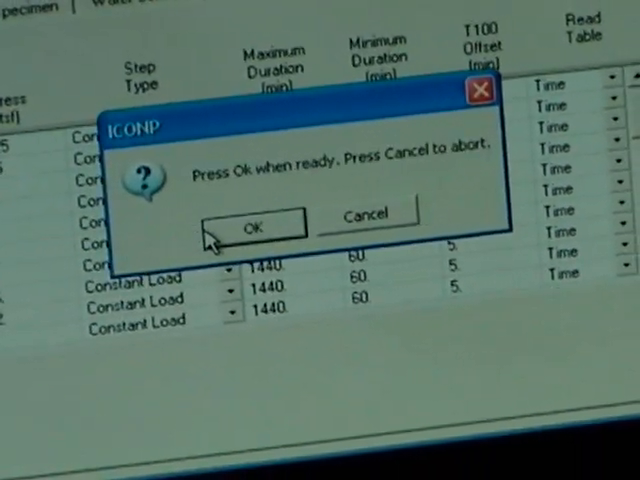
Confirm the ready prompt and run the test until it reports Test Finished
{"action": "left_click", "coordinate": [253, 223]}
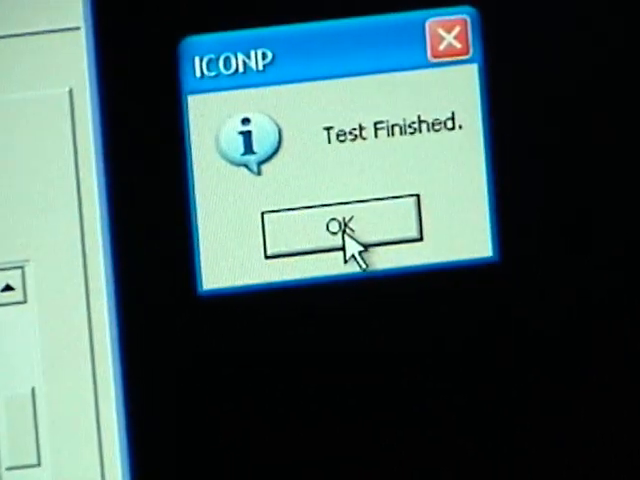
Acknowledge the Test Finished notice
{"action": "left_click", "coordinate": [344, 227]}
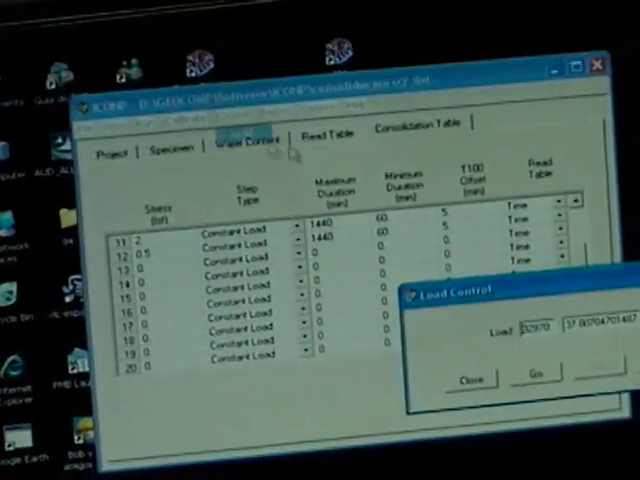